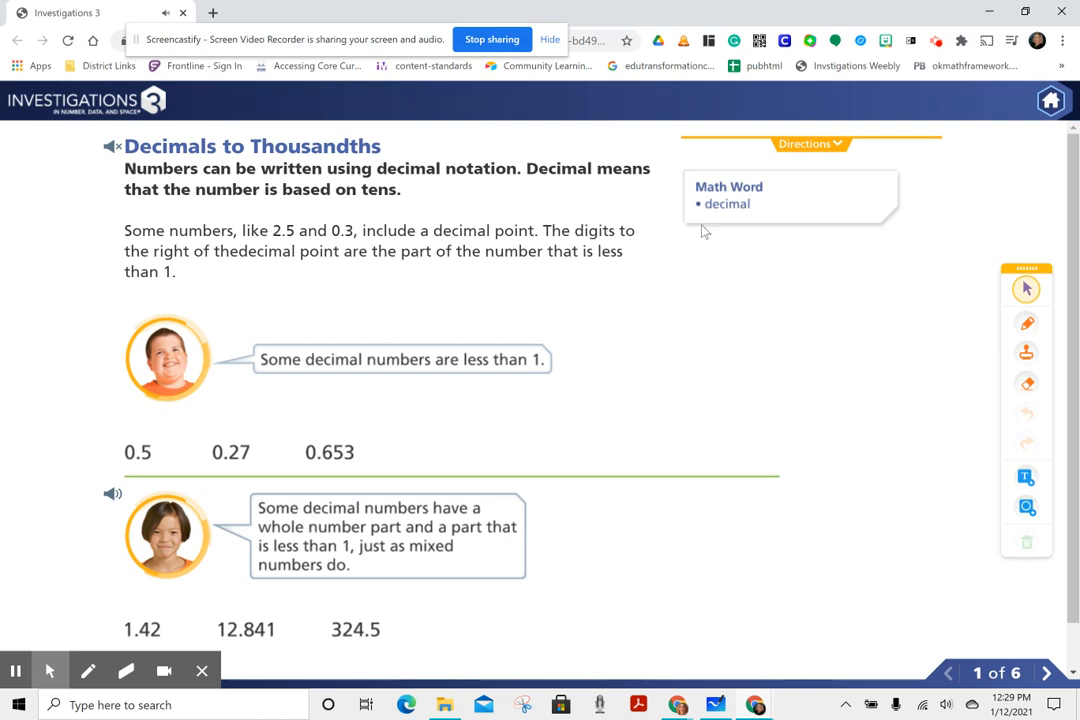
pyautogui.moveTo(400, 190)
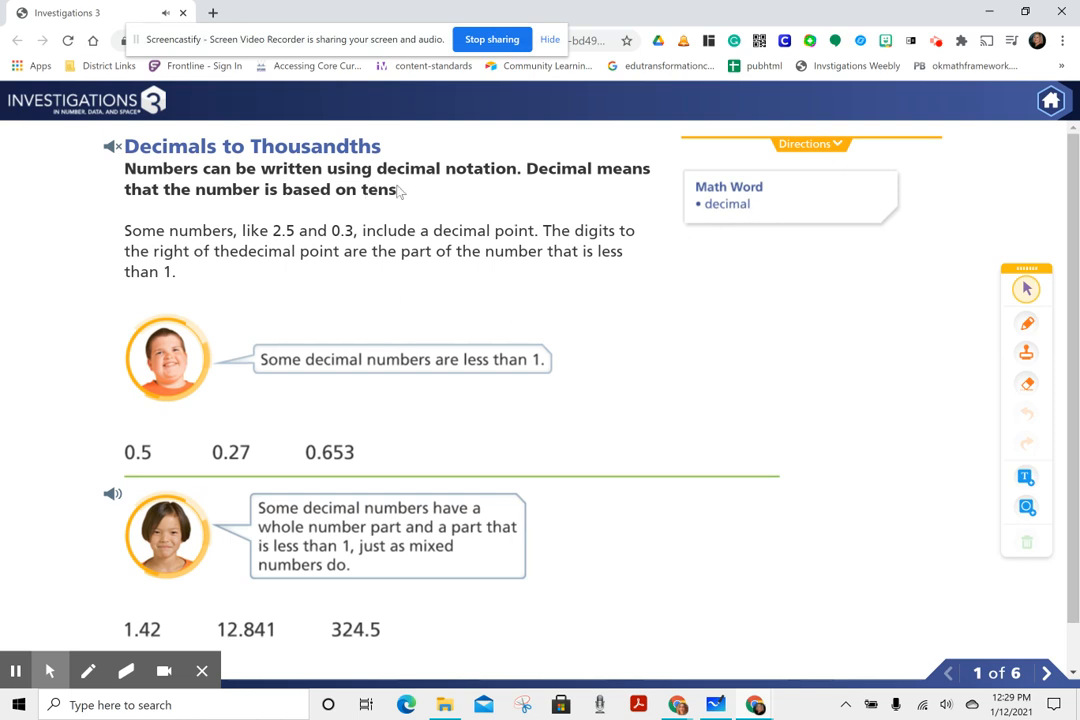
pyautogui.moveTo(592, 182)
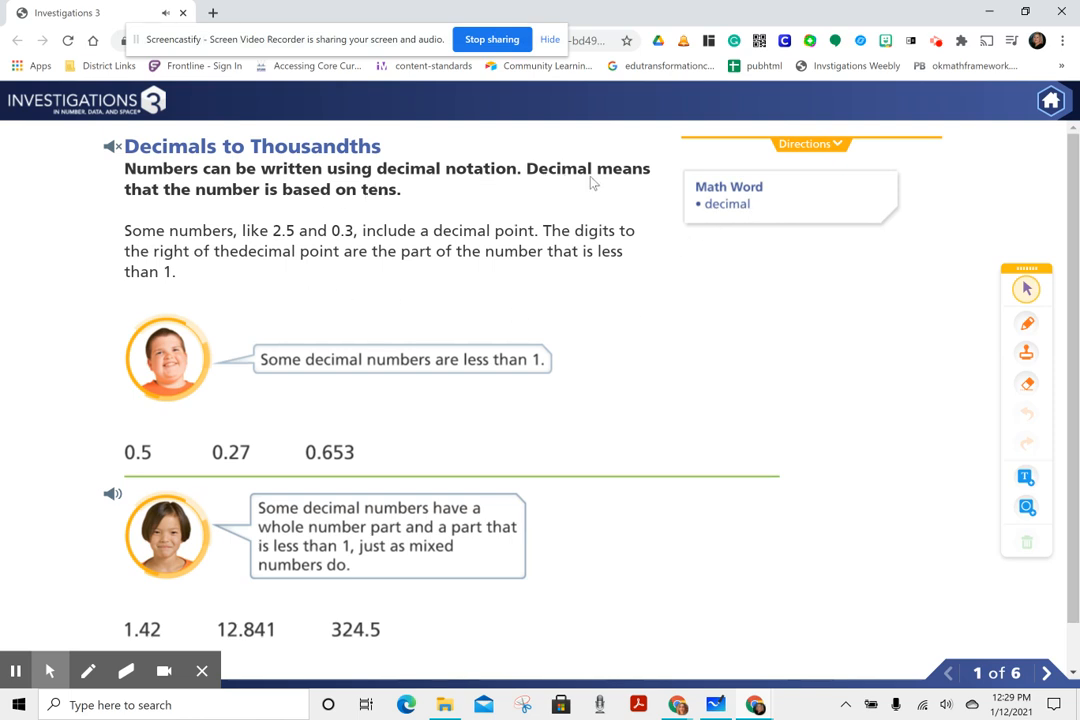
pyautogui.moveTo(313, 203)
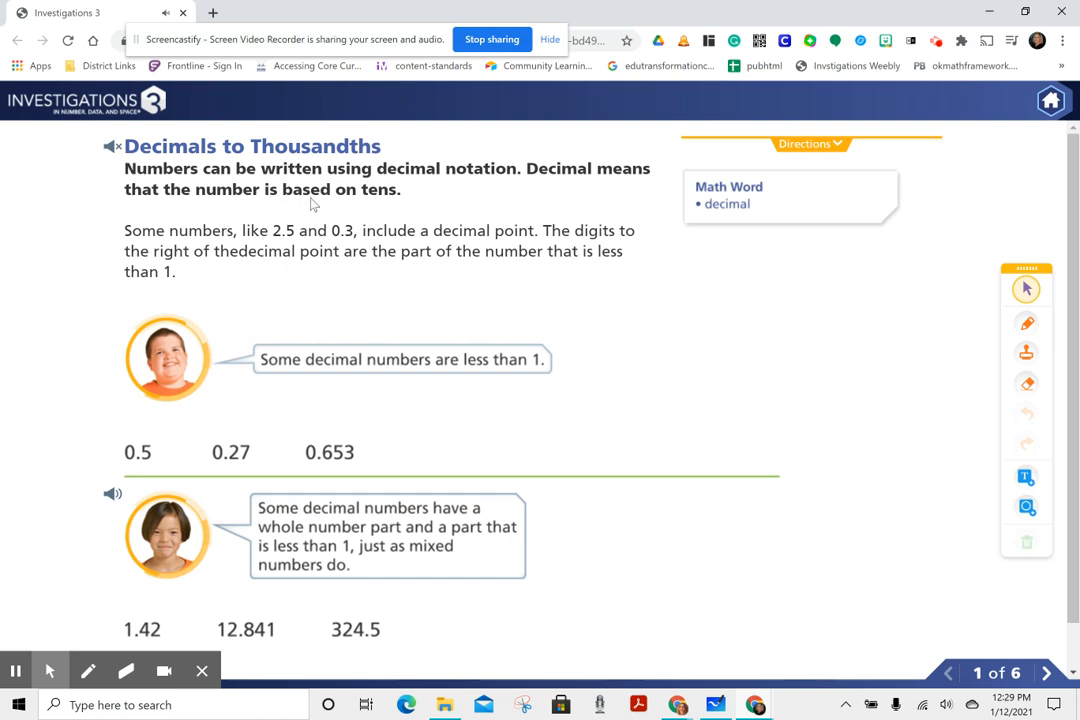
pyautogui.moveTo(172, 250)
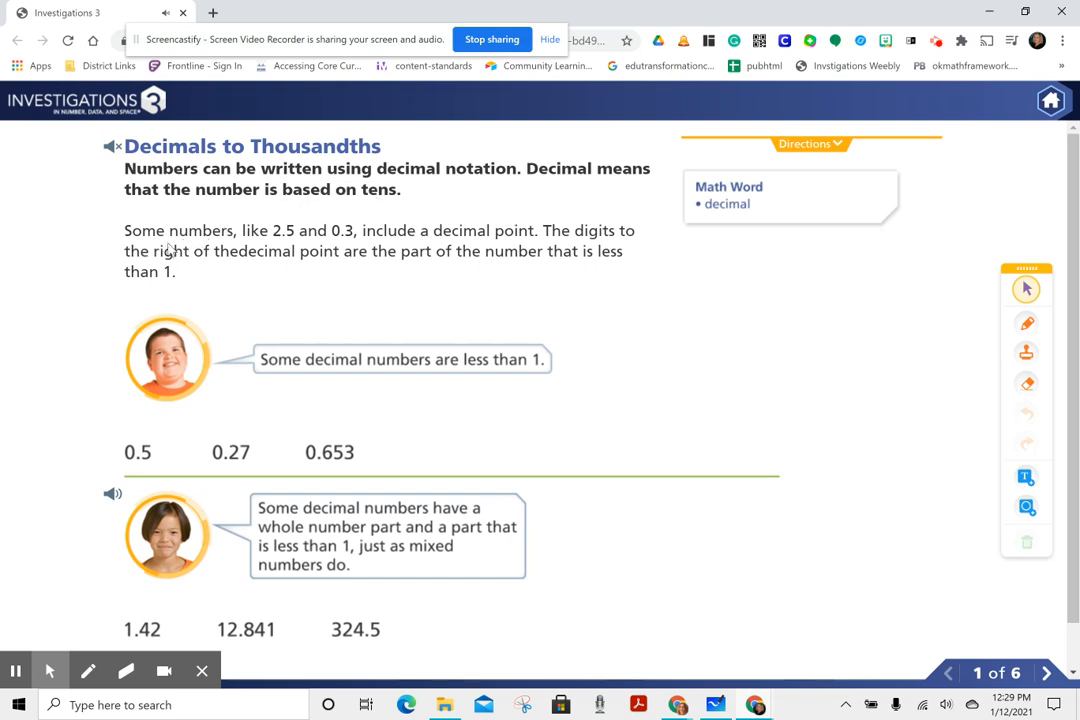
pyautogui.moveTo(303, 238)
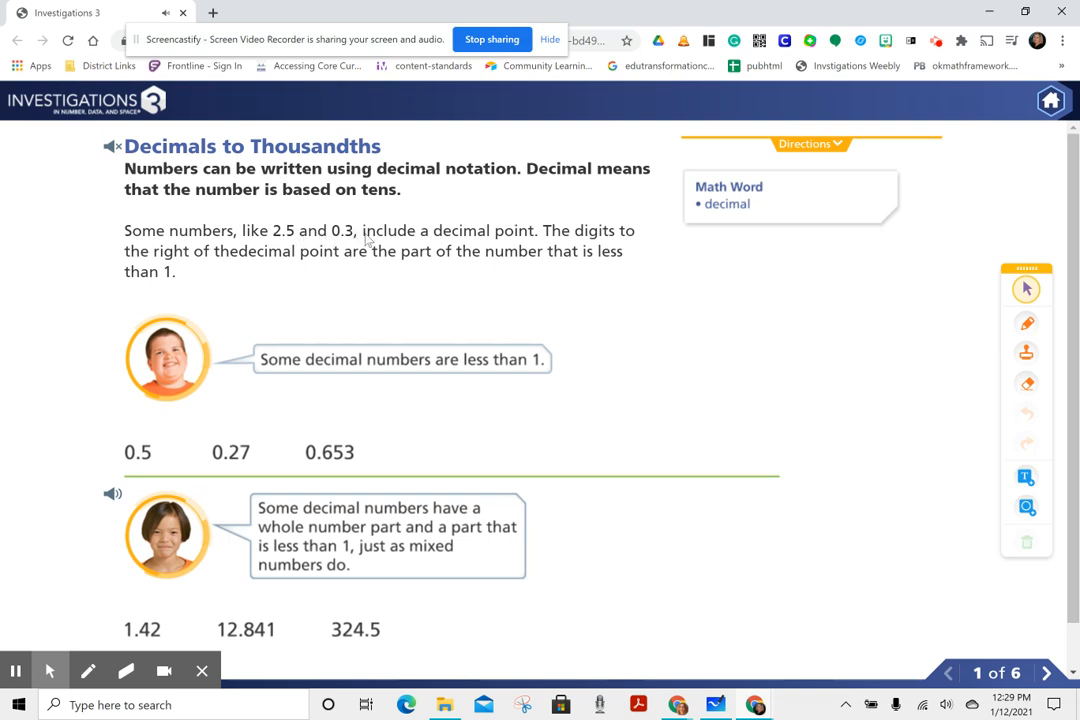
pyautogui.moveTo(562, 240)
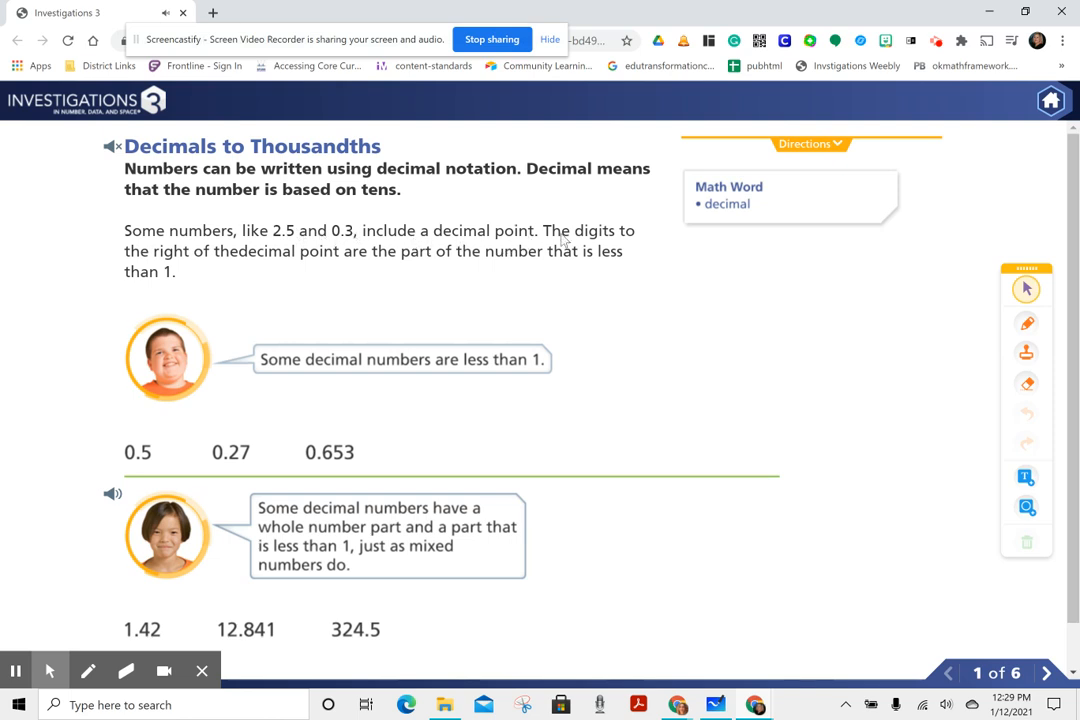
pyautogui.moveTo(278, 266)
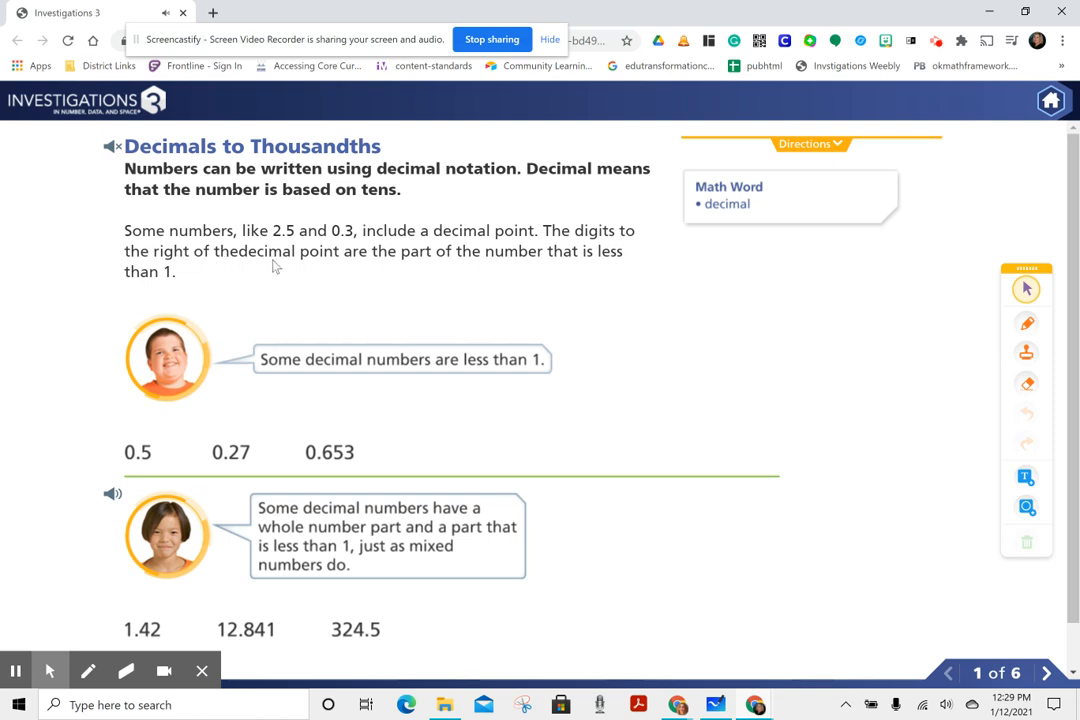
pyautogui.moveTo(531, 276)
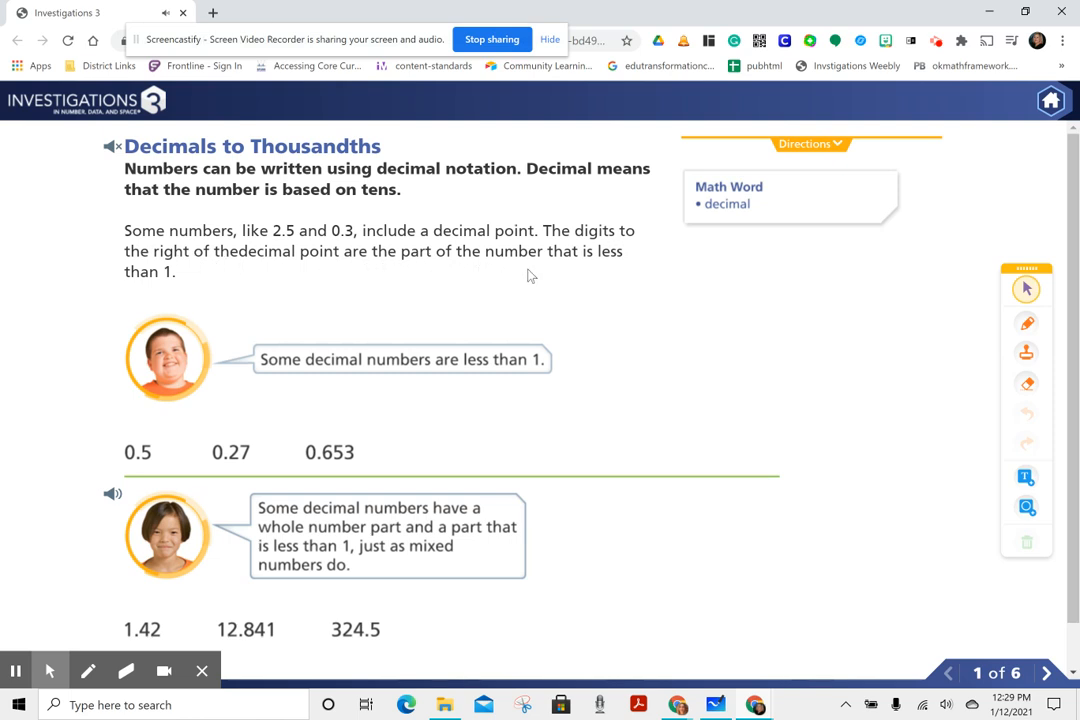
pyautogui.moveTo(141, 298)
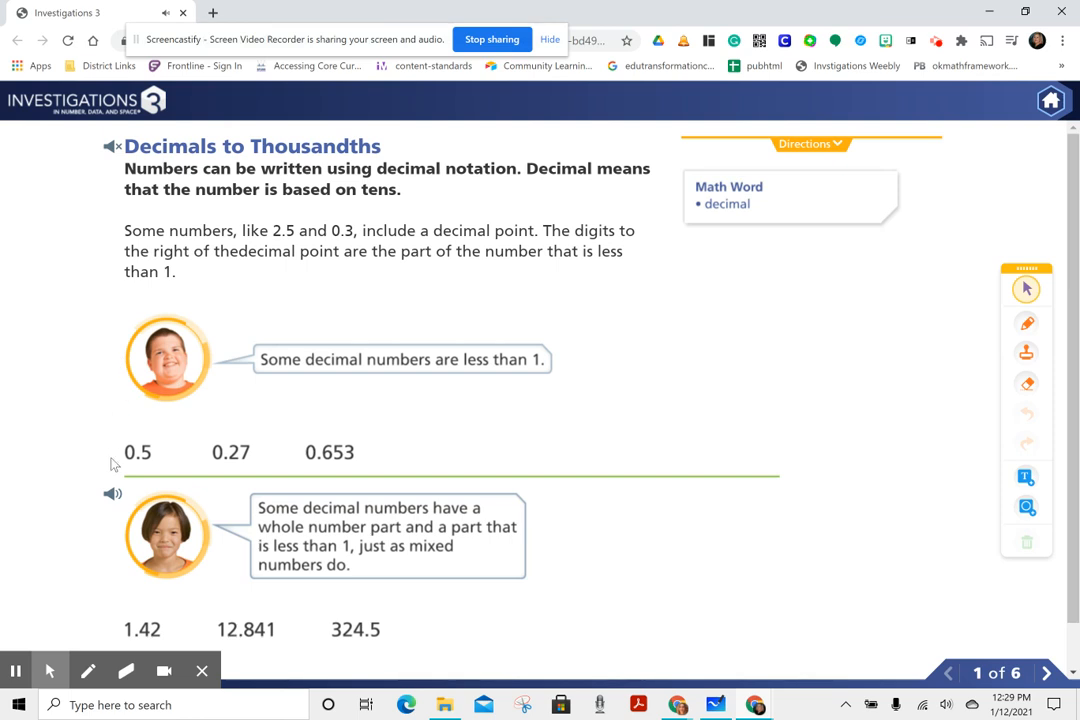
pyautogui.moveTo(139, 465)
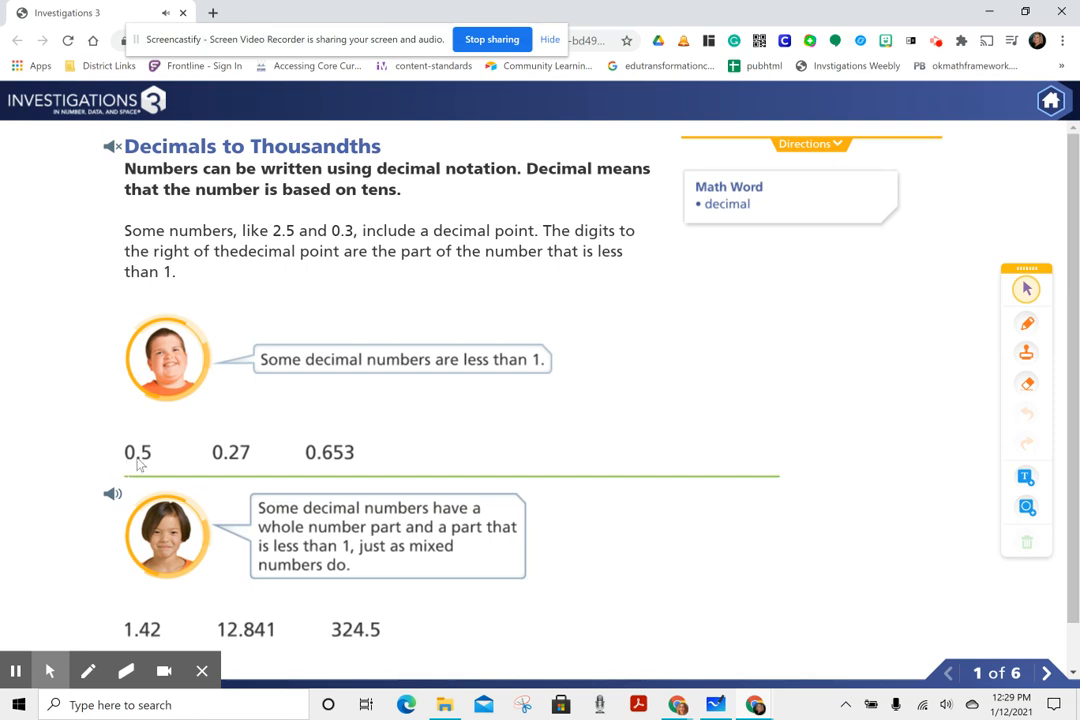
pyautogui.moveTo(236, 465)
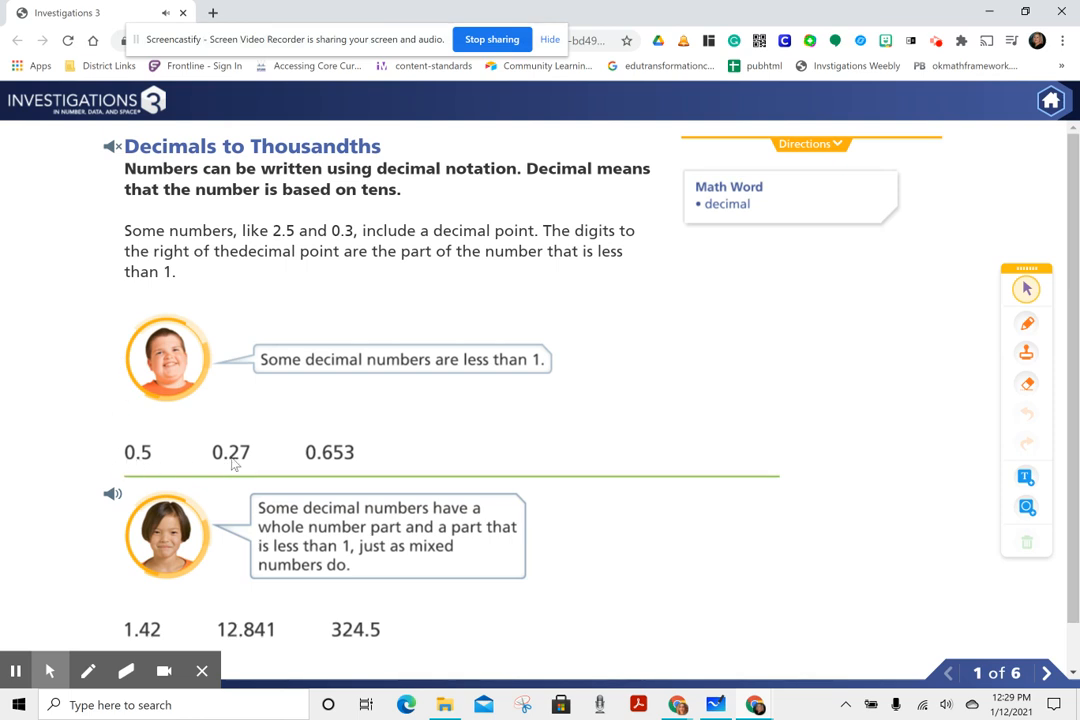
pyautogui.moveTo(323, 466)
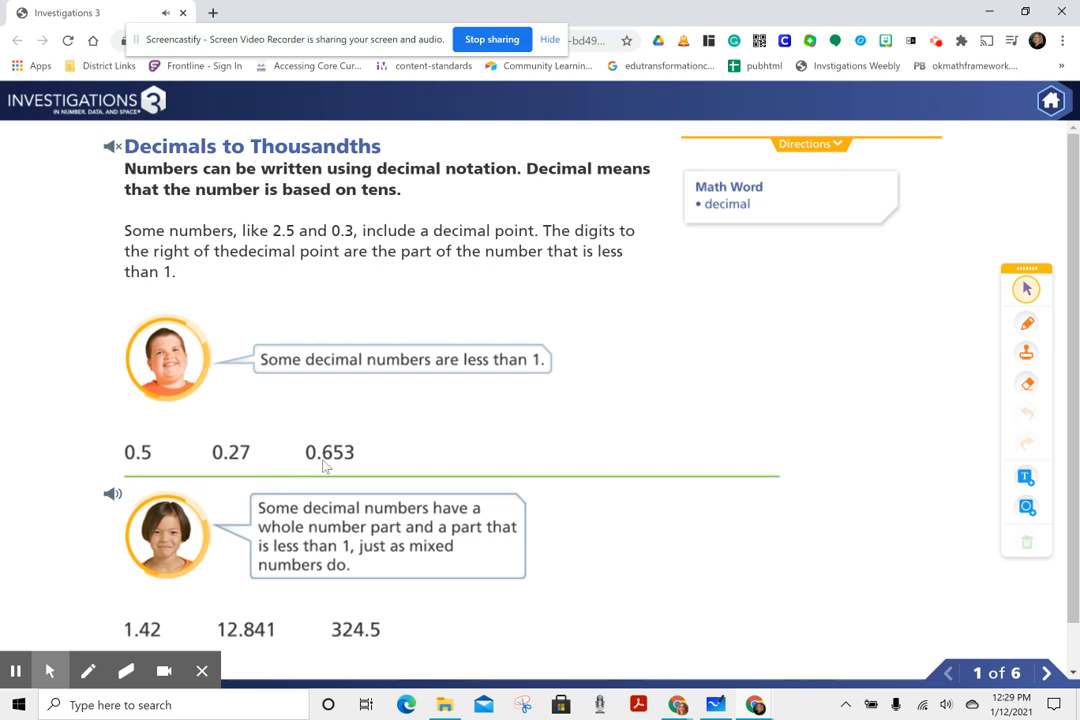
pyautogui.moveTo(170, 520)
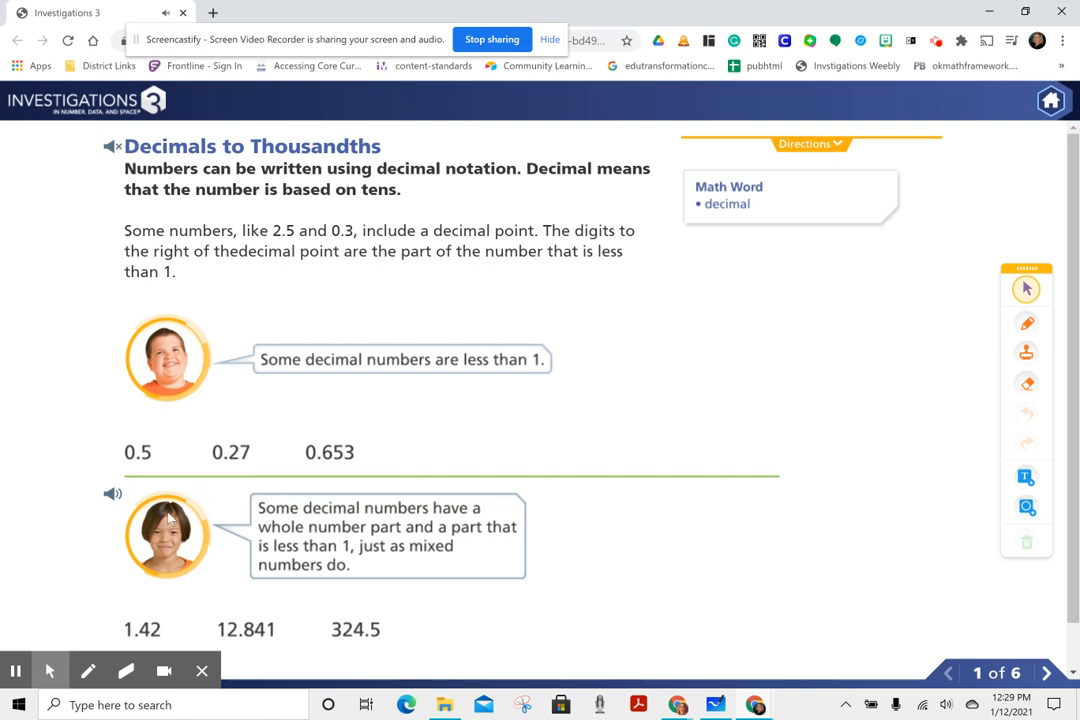
# - Play the narration for the whole-number-part examples 1.42, 12.841 and 324.5
pyautogui.click(113, 494)
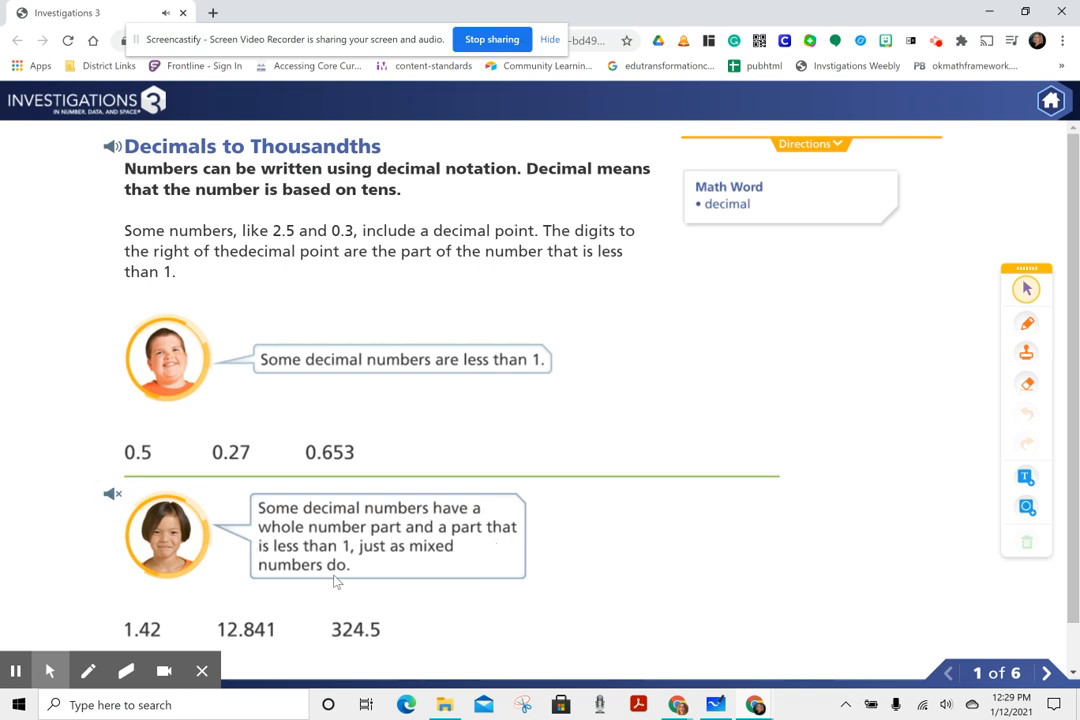
pyautogui.moveTo(327, 587)
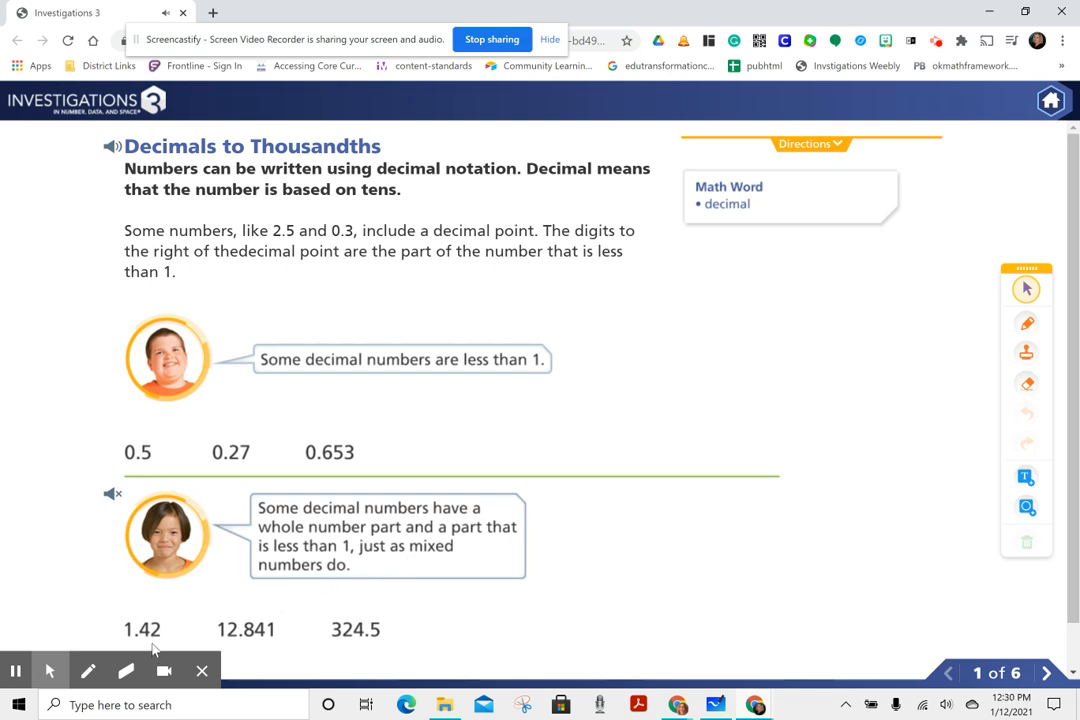
pyautogui.moveTo(205, 643)
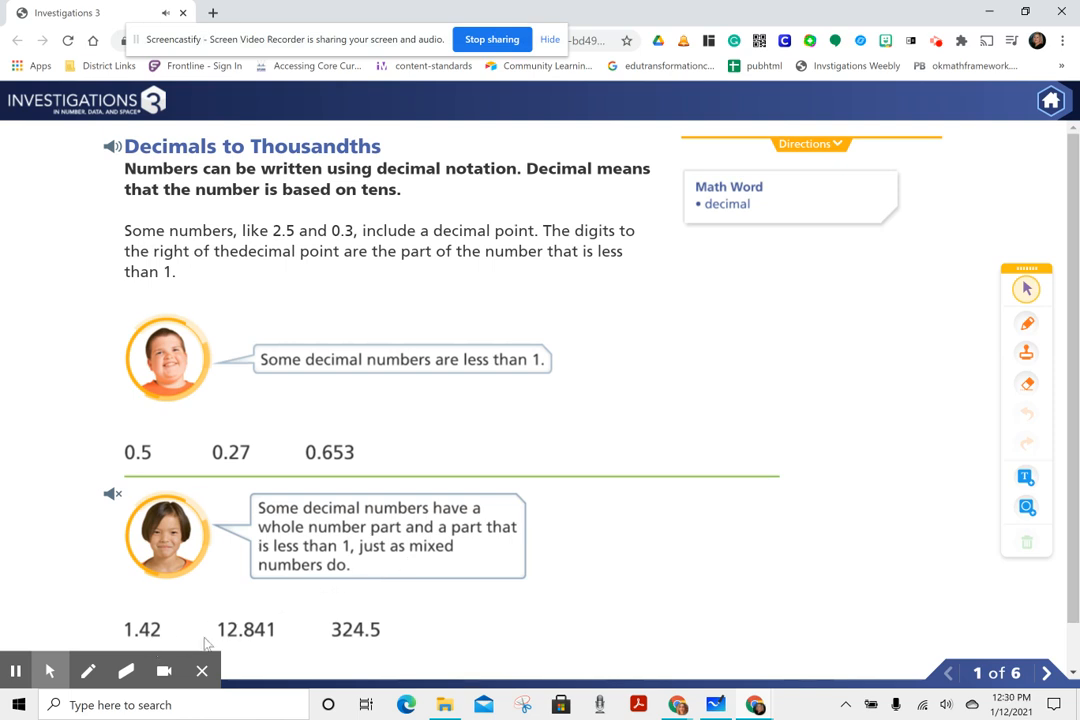
pyautogui.moveTo(238, 641)
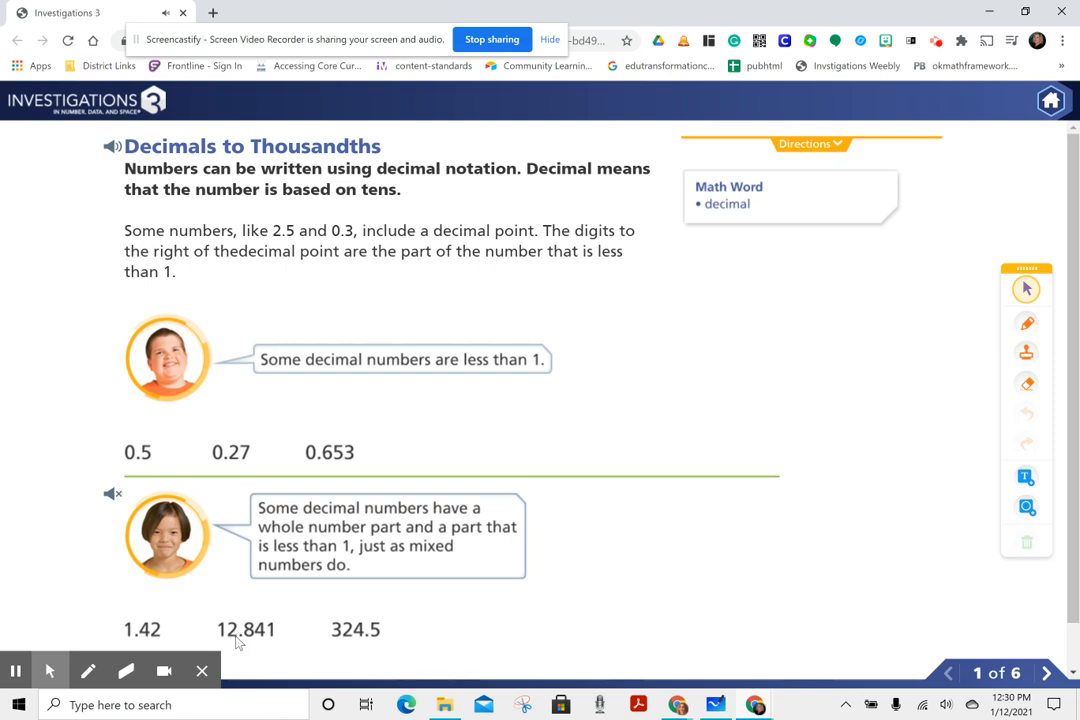
pyautogui.moveTo(351, 648)
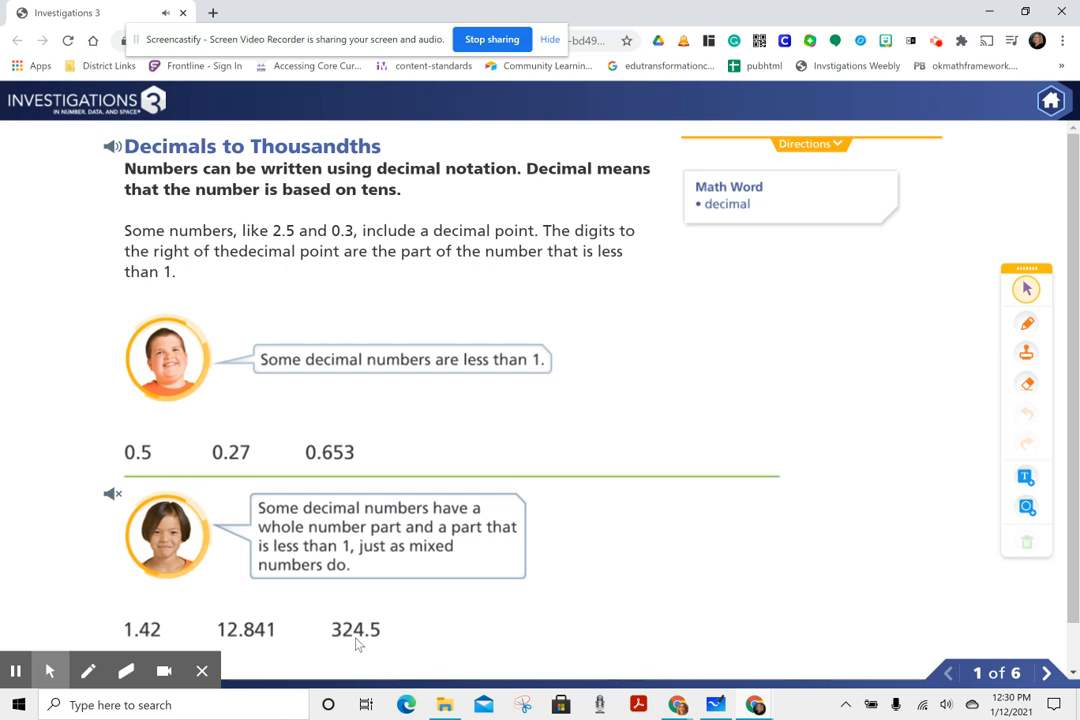
# - Go to slide 2 and play its narration on rainfall, marathon and swim decimals
pyautogui.click(1046, 672)
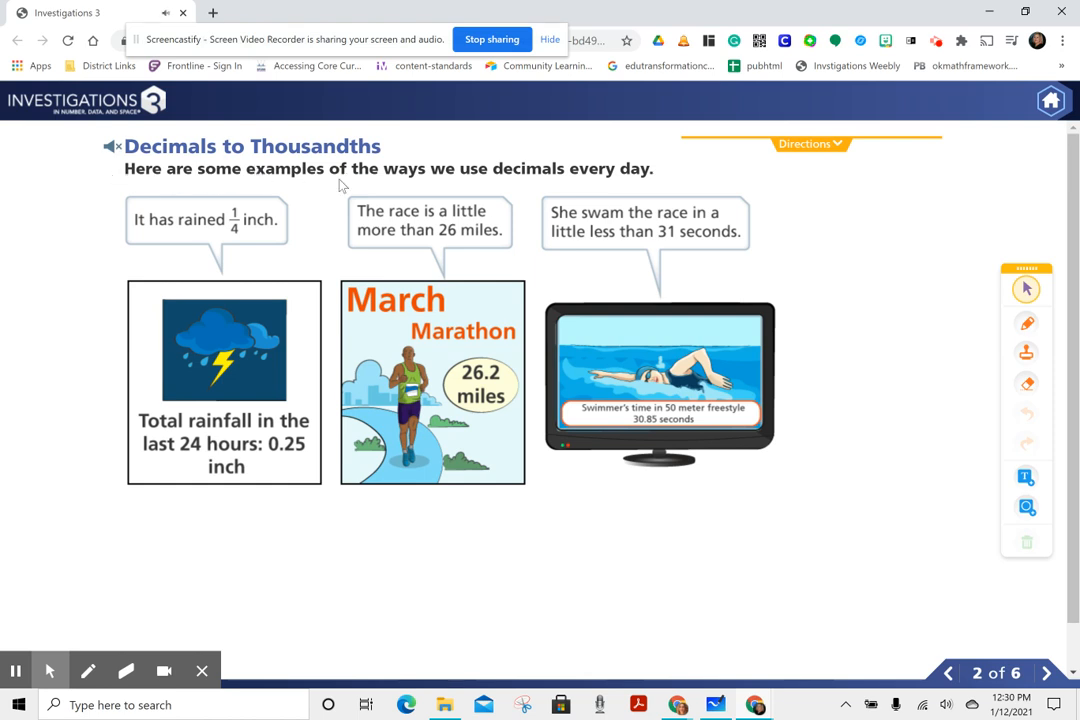
pyautogui.moveTo(252, 187)
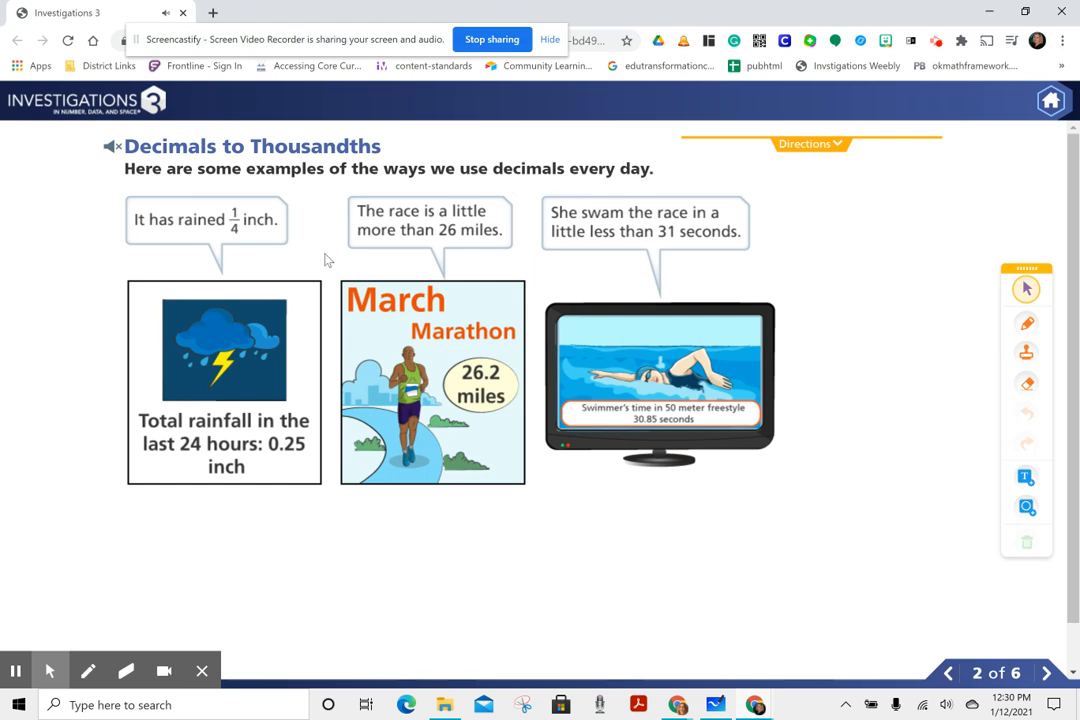
pyautogui.moveTo(165, 475)
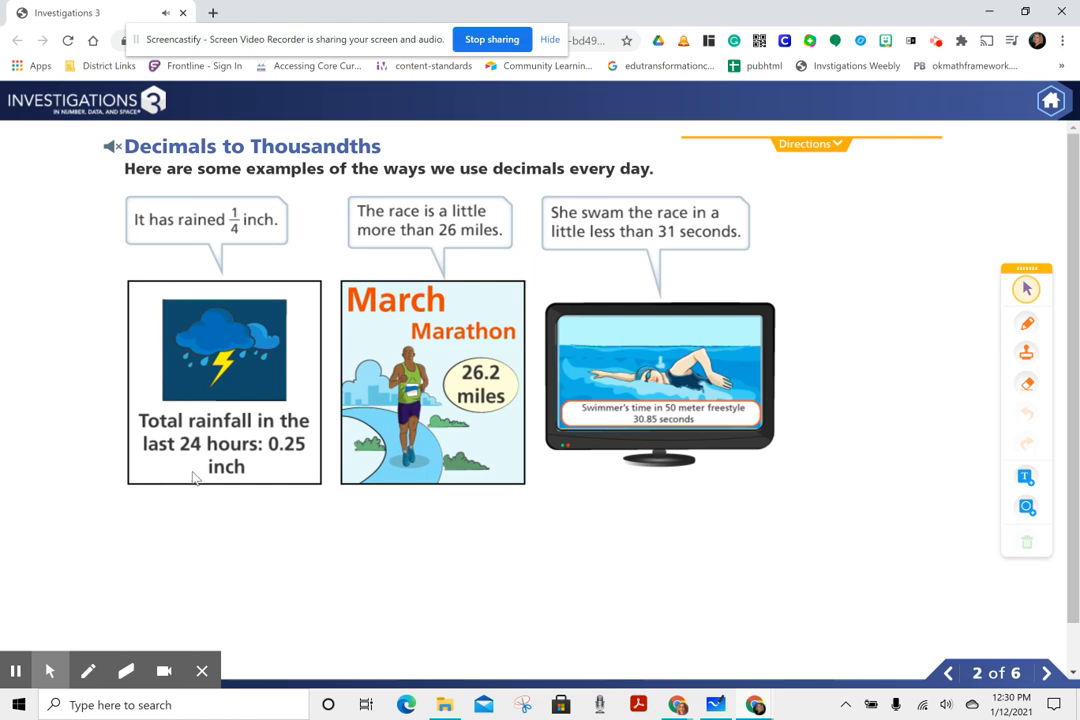
pyautogui.moveTo(393, 461)
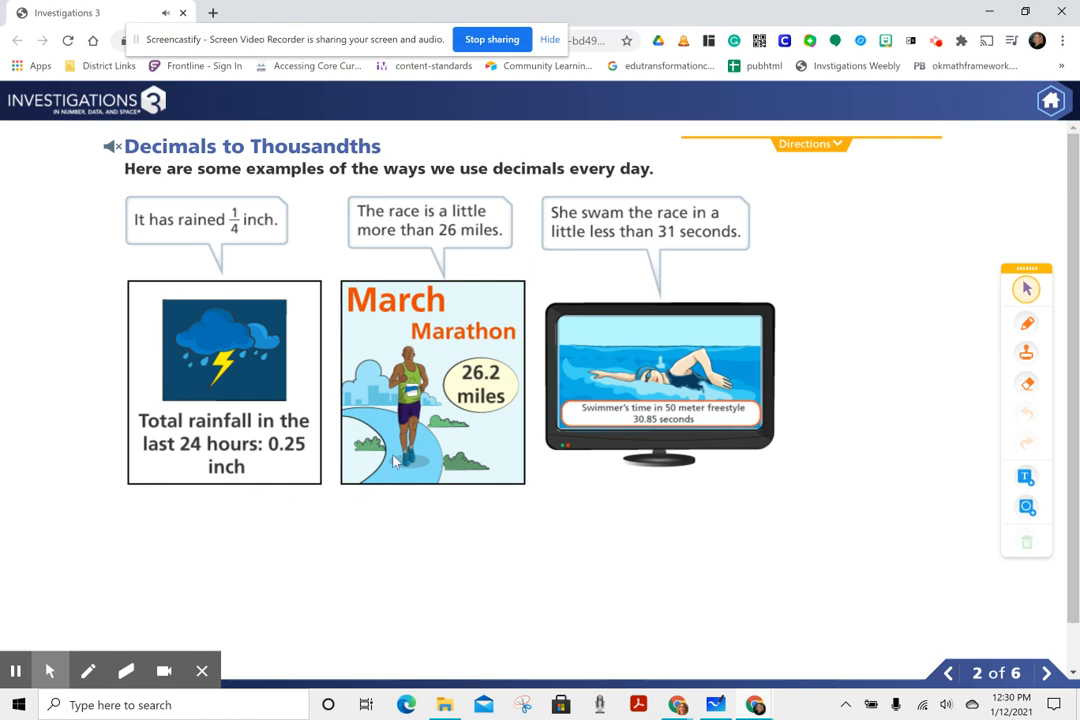
pyautogui.moveTo(612, 439)
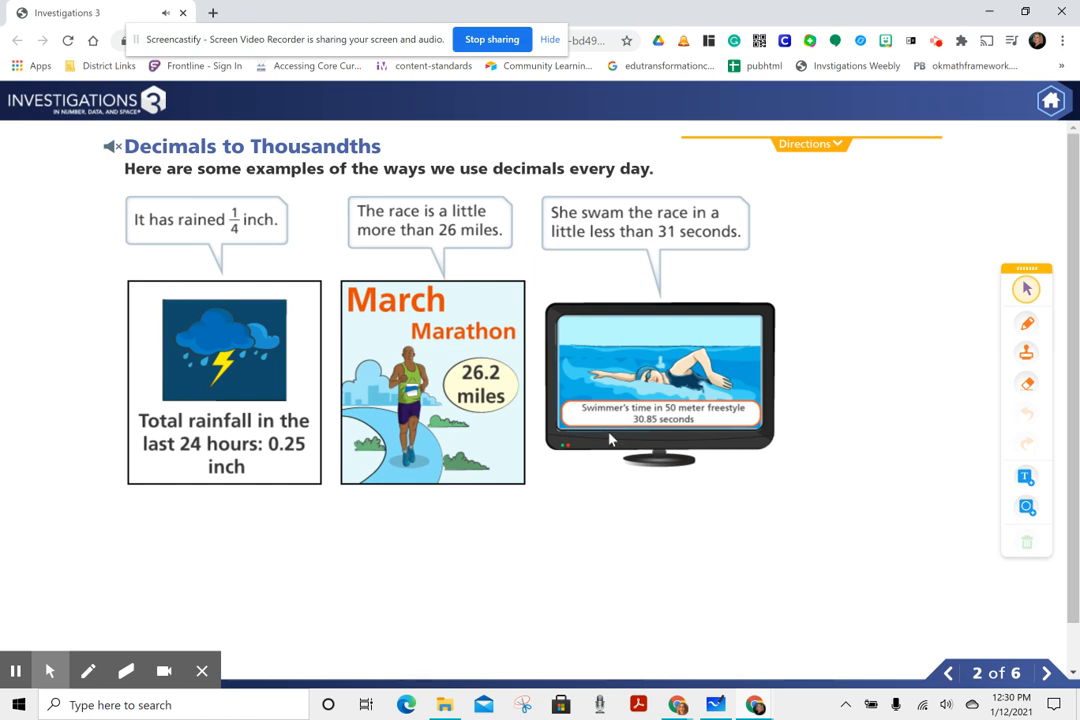
pyautogui.click(110, 146)
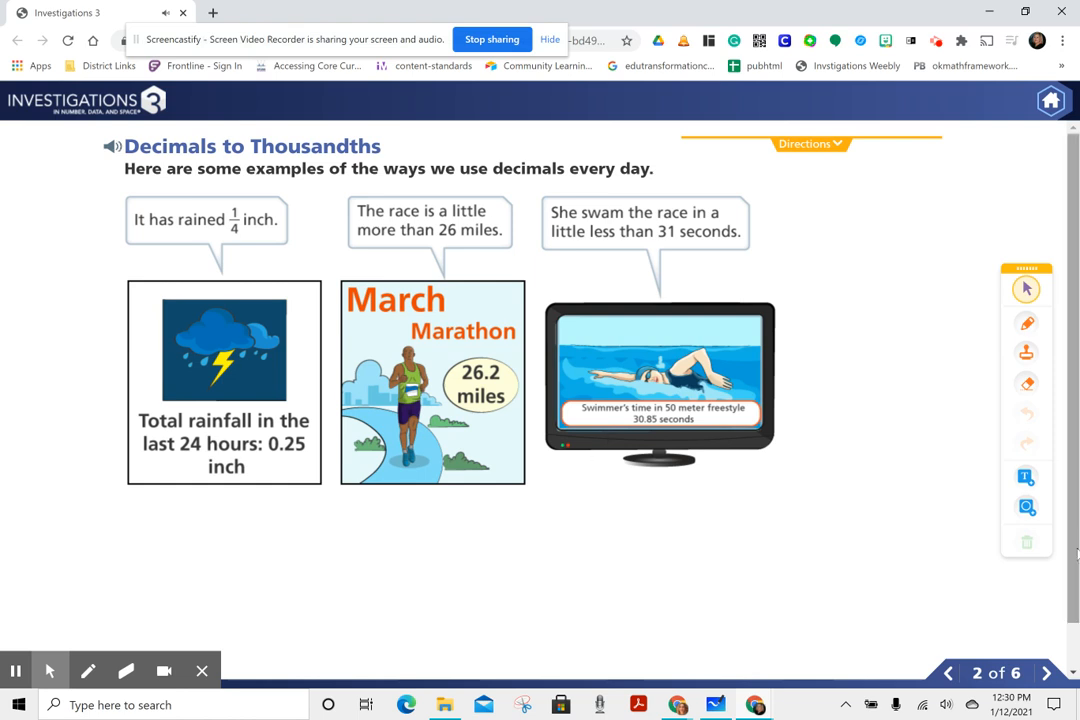
# - Go to slide 3, showing one tenth shaded as 1/10 and 0.1
pyautogui.click(1047, 672)
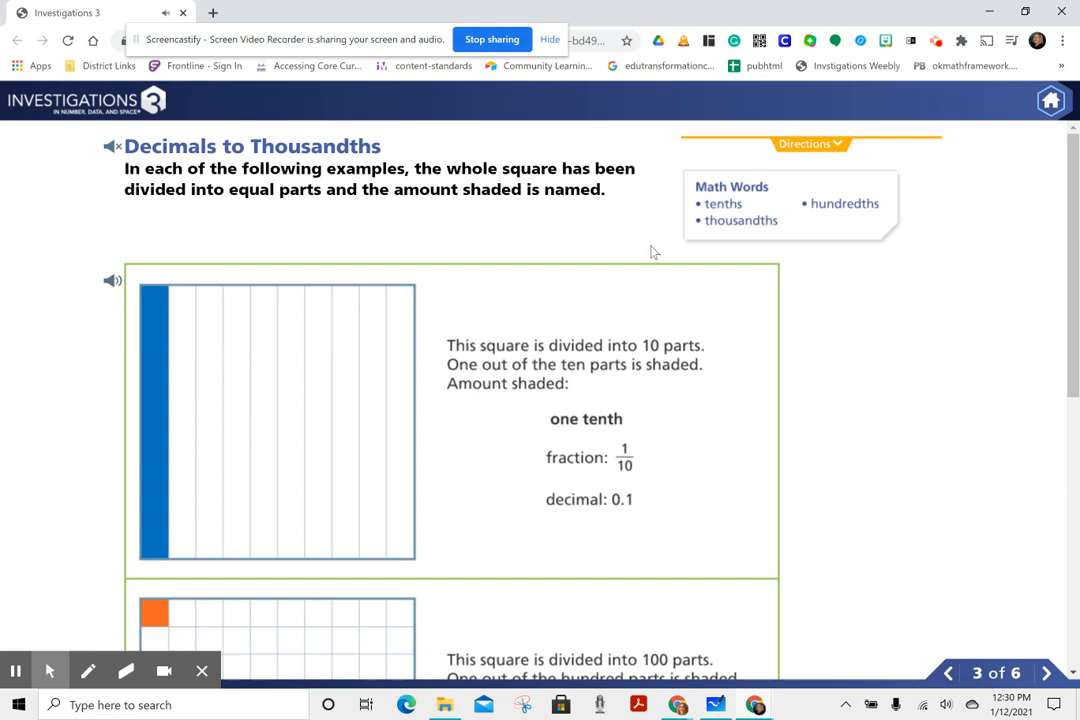
pyautogui.moveTo(735, 210)
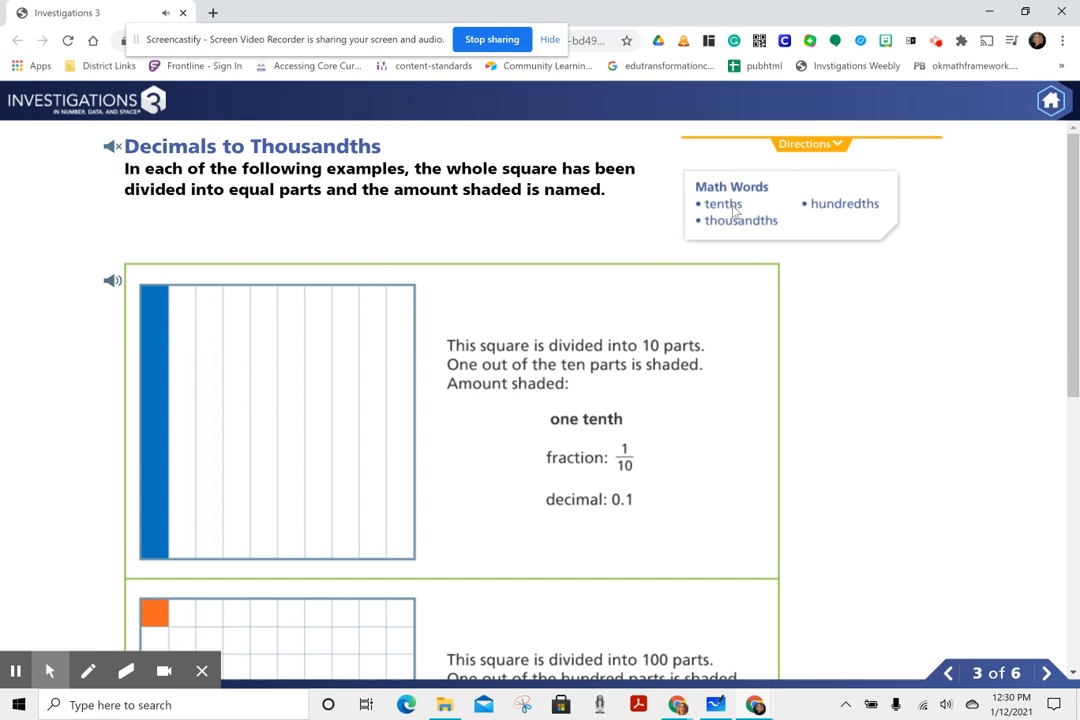
pyautogui.moveTo(744, 232)
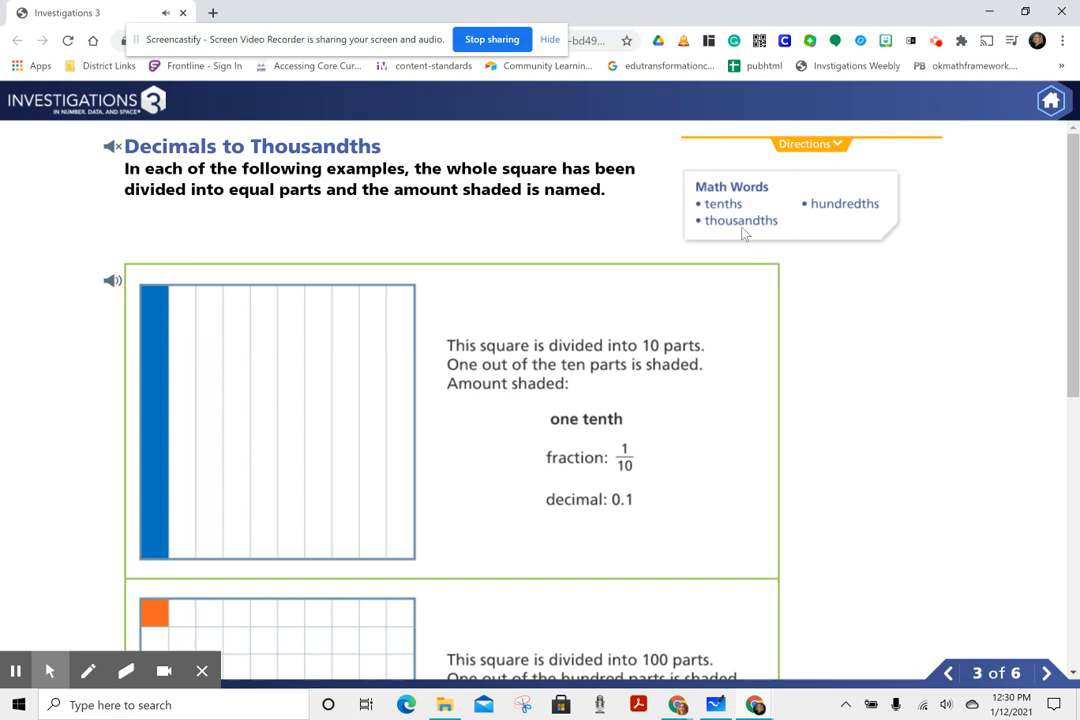
pyautogui.moveTo(873, 341)
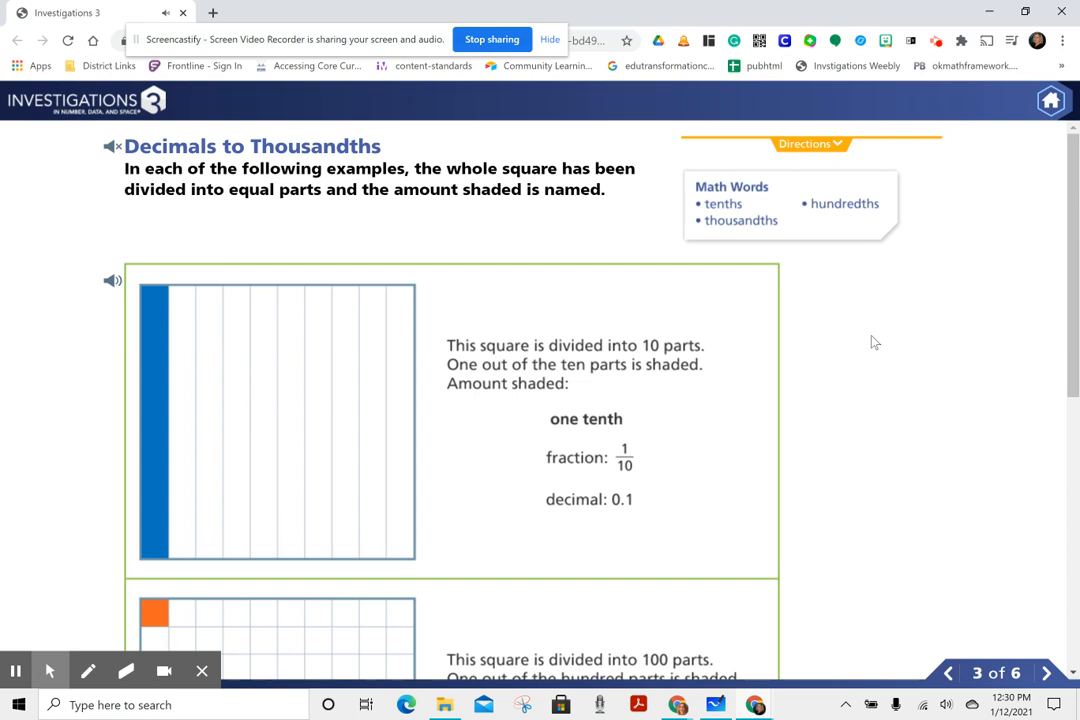
# - Scroll down to the hundredth (0.01) and thousandth (0.001) shaded-square examples
pyautogui.scroll(-3)
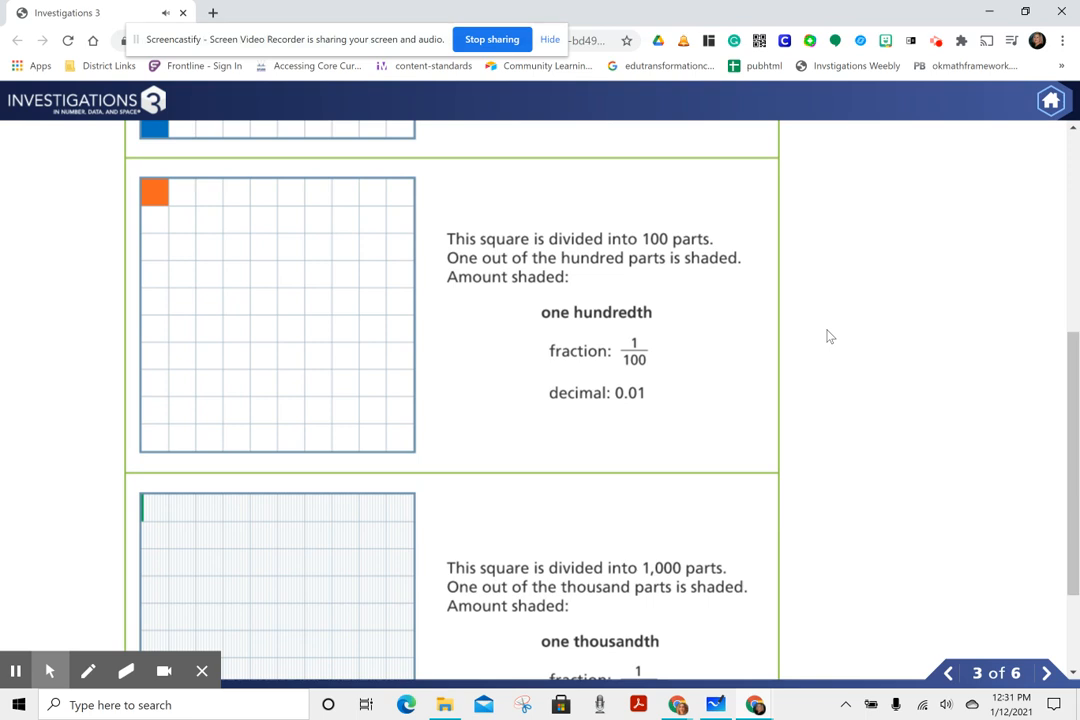
pyautogui.scroll(-3)
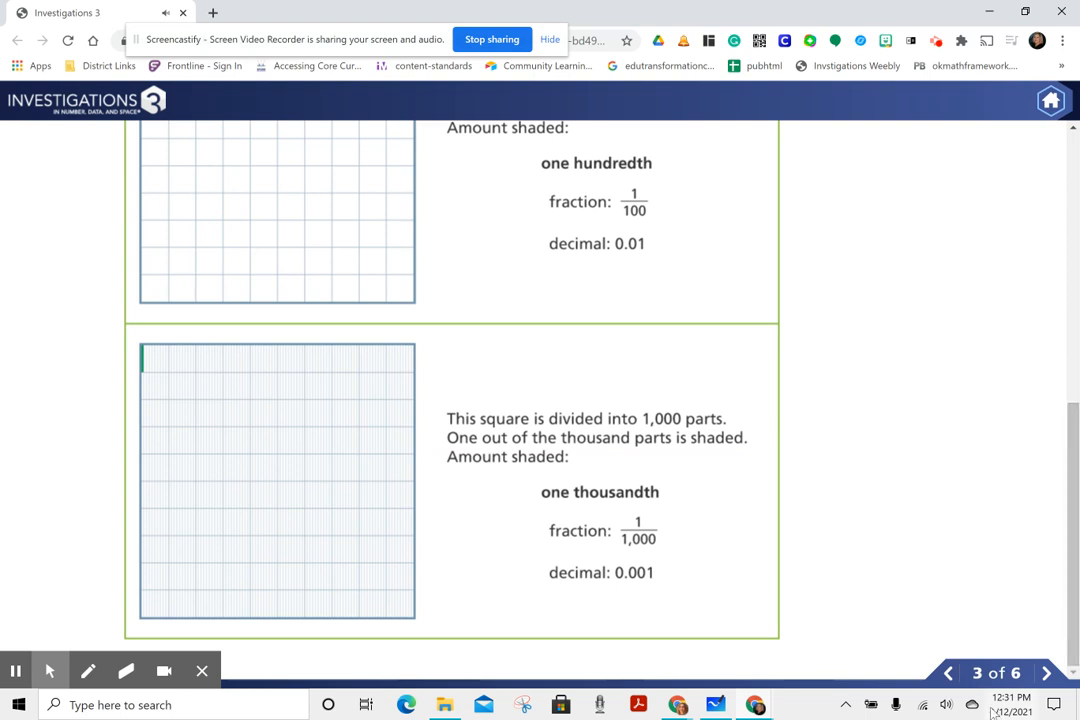
# - Go to slide 4 on tenths, hundredths and thousandths digits and play its narration
pyautogui.click(1047, 672)
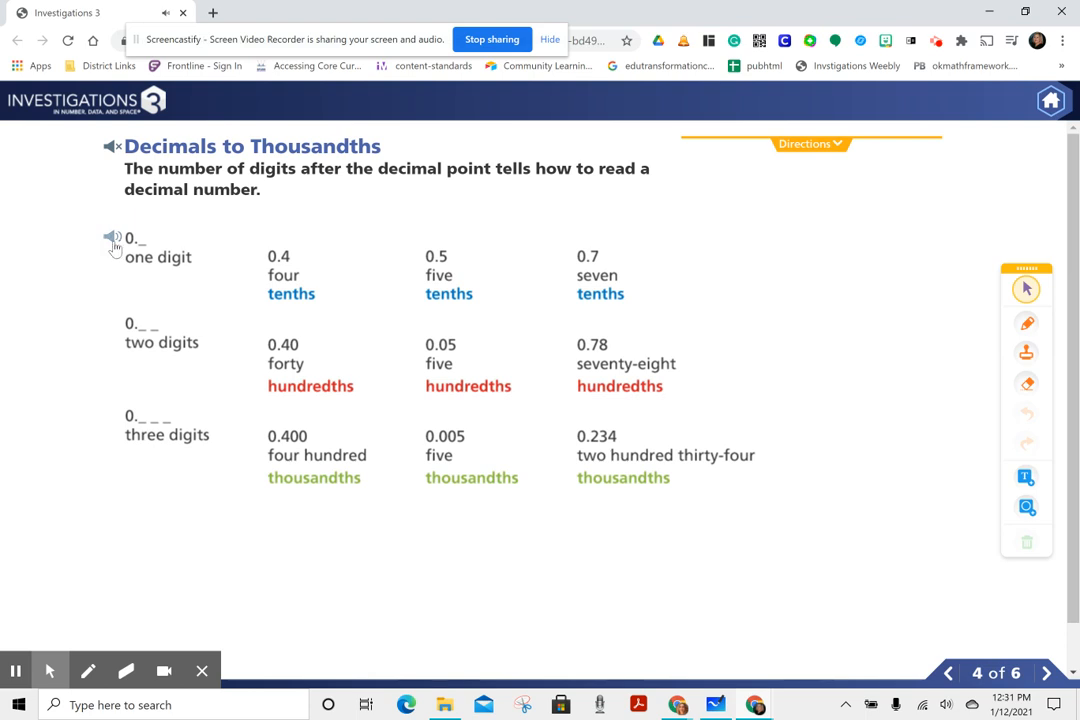
pyautogui.click(110, 237)
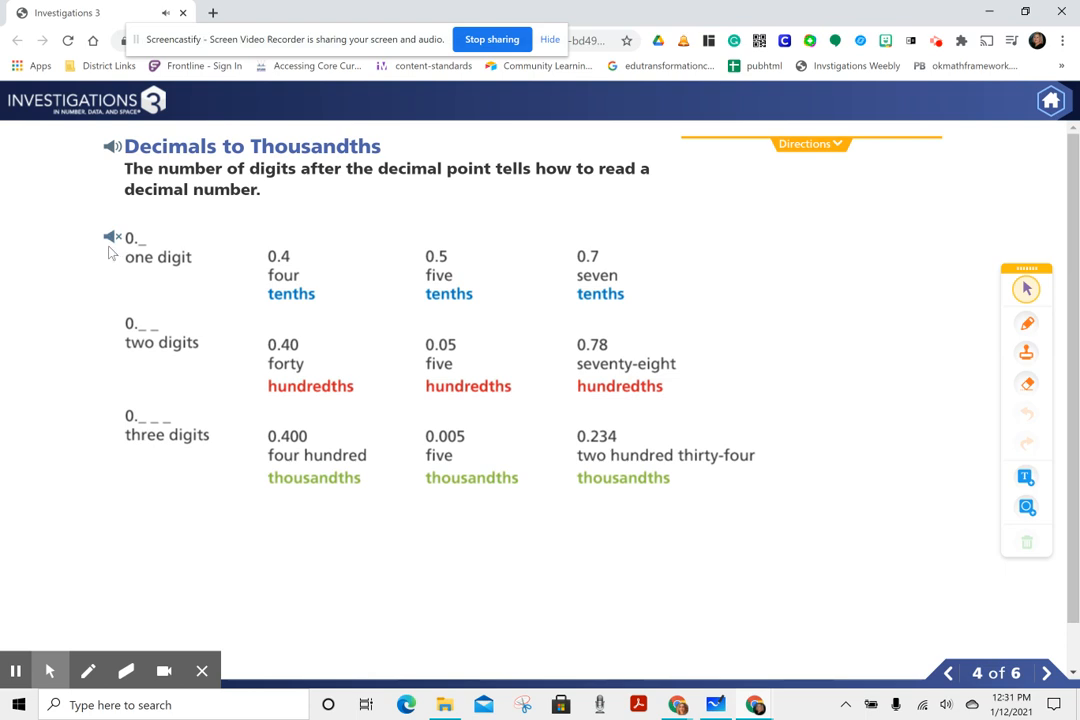
pyautogui.moveTo(117, 287)
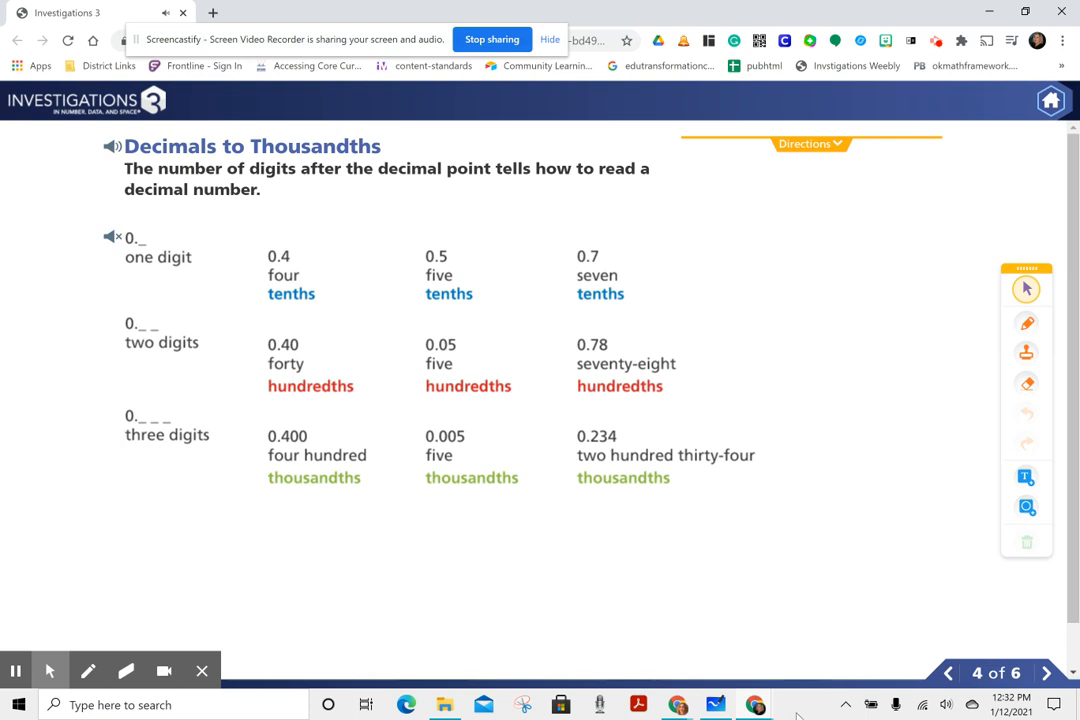
# - Go past slide 5's table to slide 6, the Try It decimal-to-words matching activity
pyautogui.click(1046, 672)
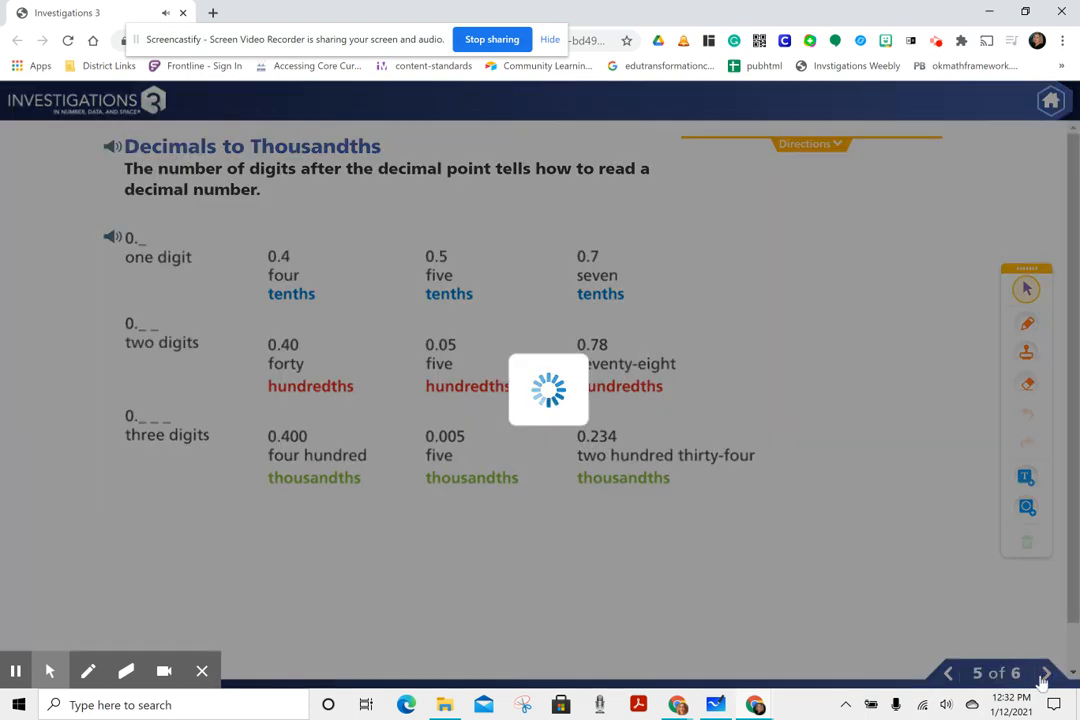
pyautogui.click(1046, 672)
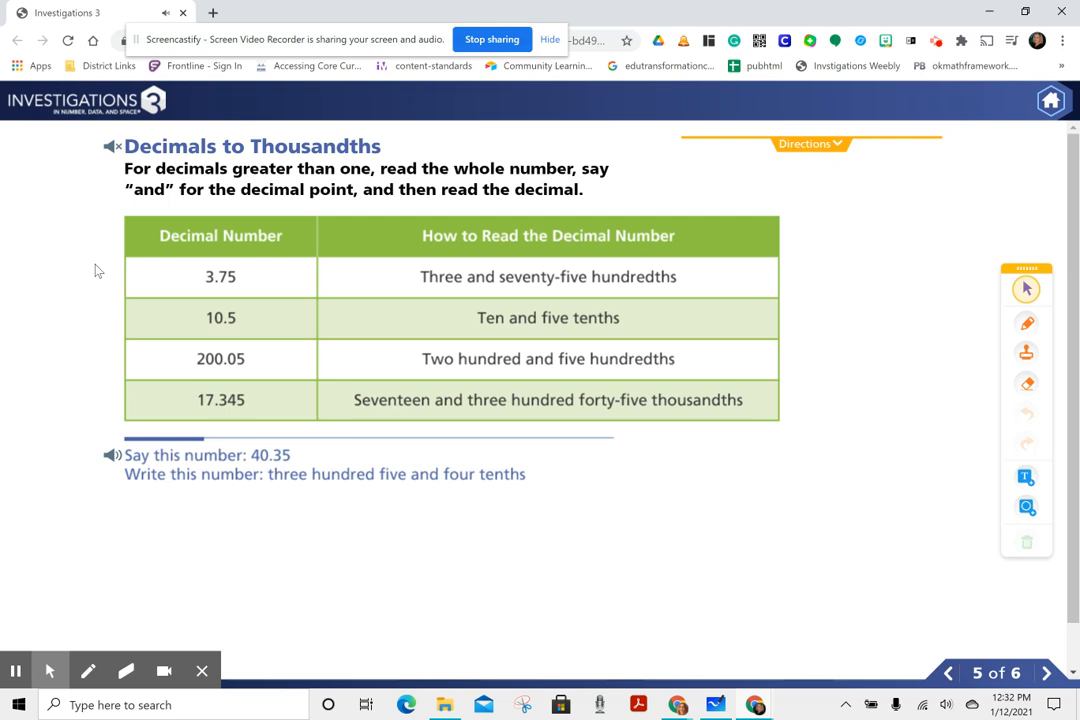
pyautogui.moveTo(257, 467)
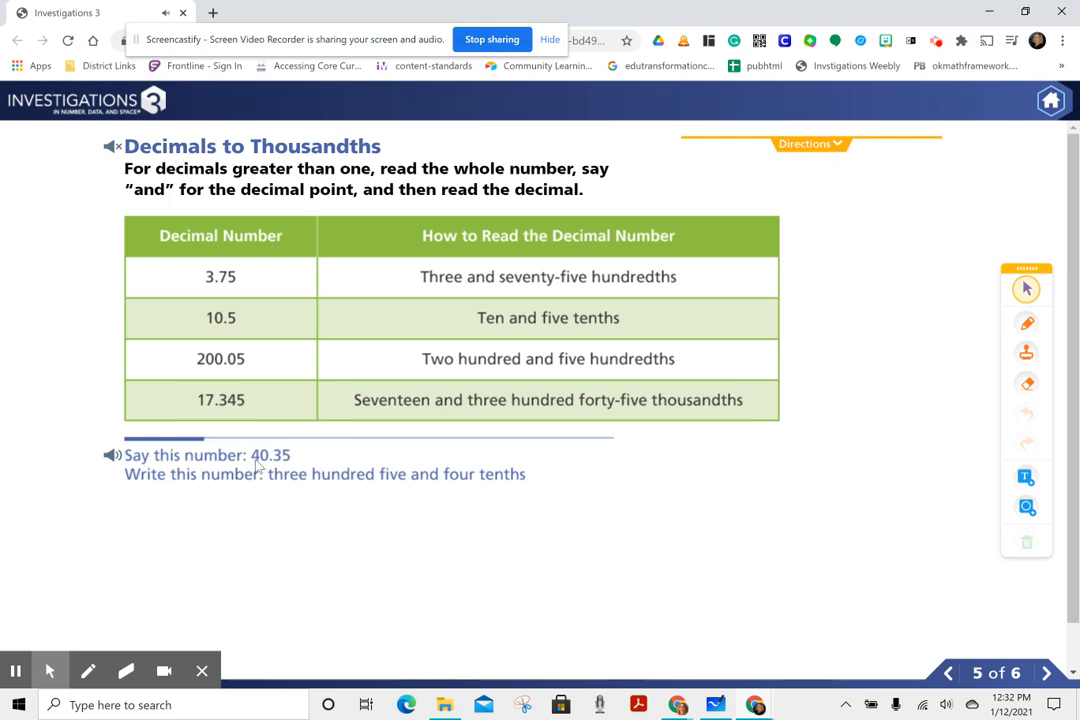
pyautogui.moveTo(478, 300)
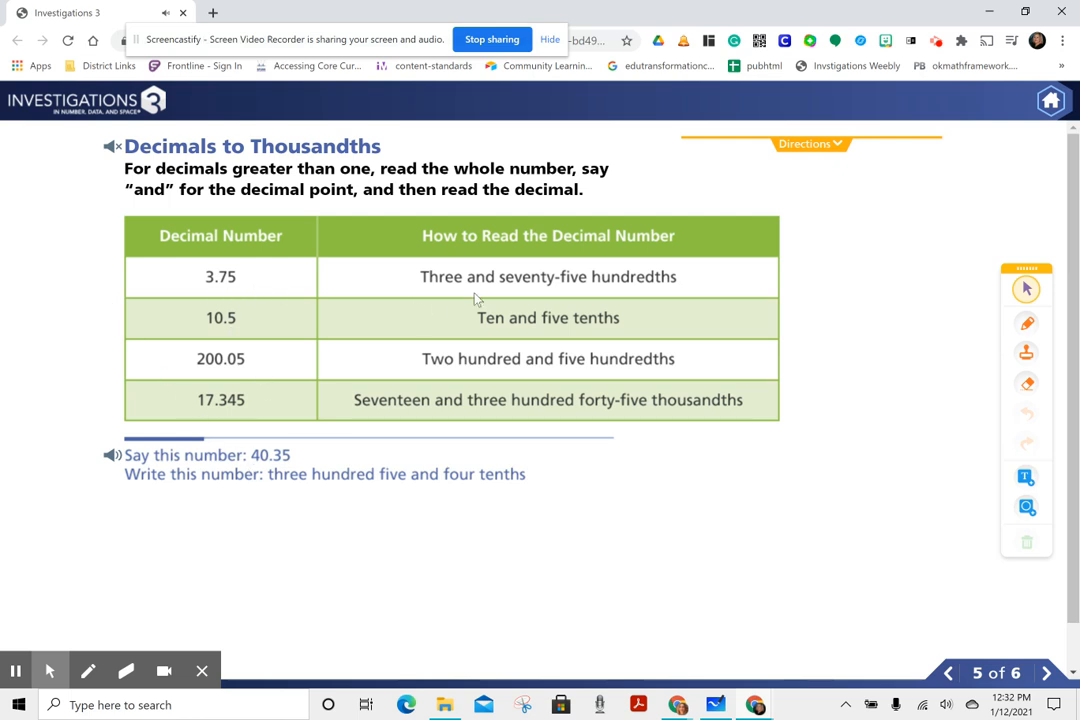
pyautogui.moveTo(590, 335)
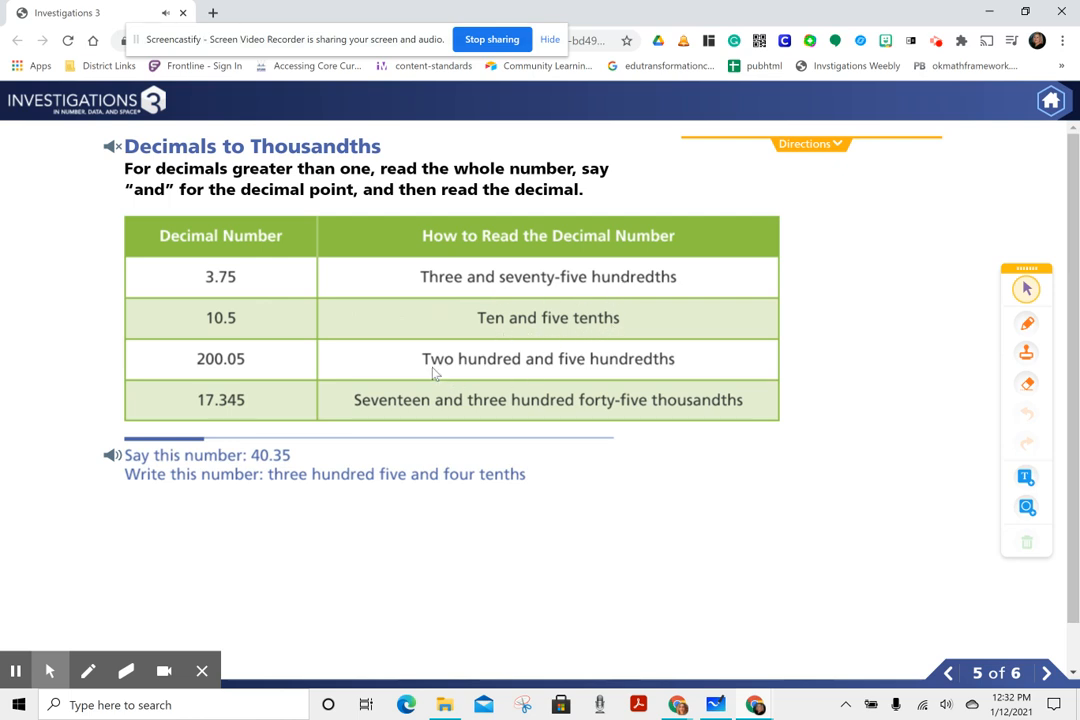
pyautogui.moveTo(623, 391)
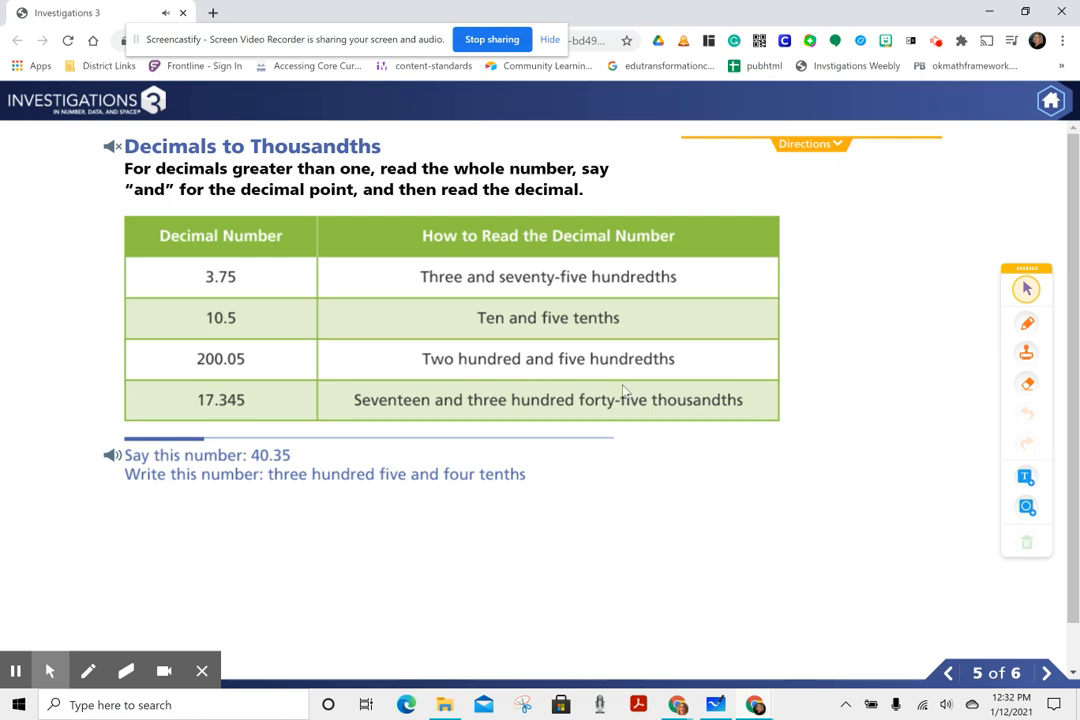
pyautogui.moveTo(424, 424)
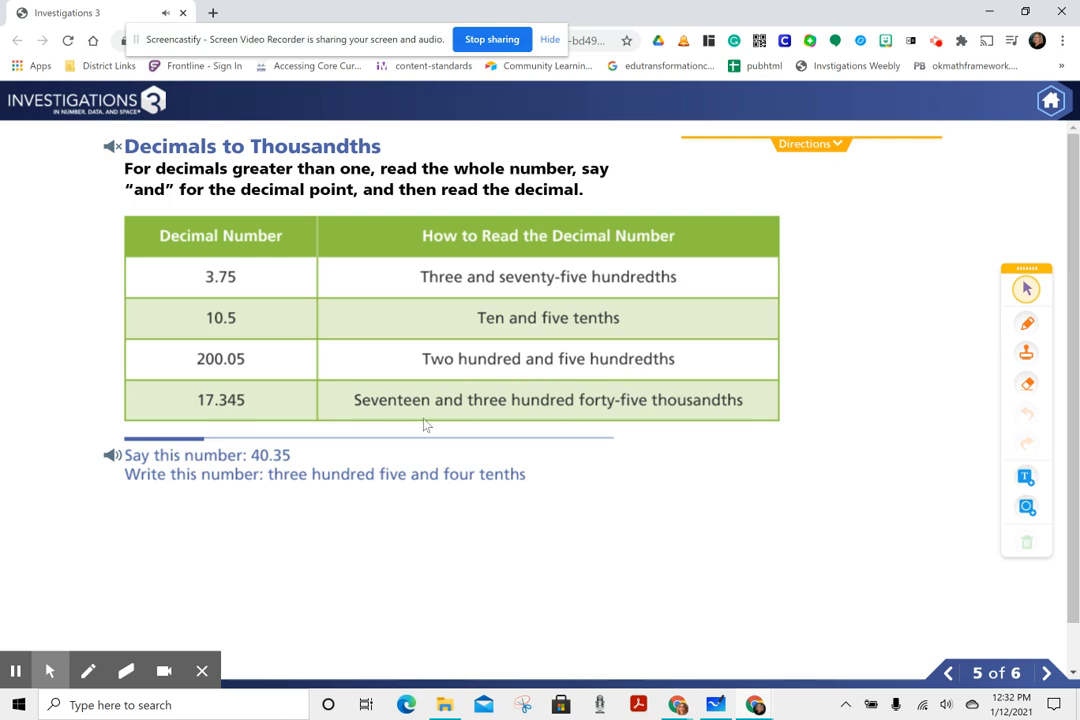
pyautogui.moveTo(675, 410)
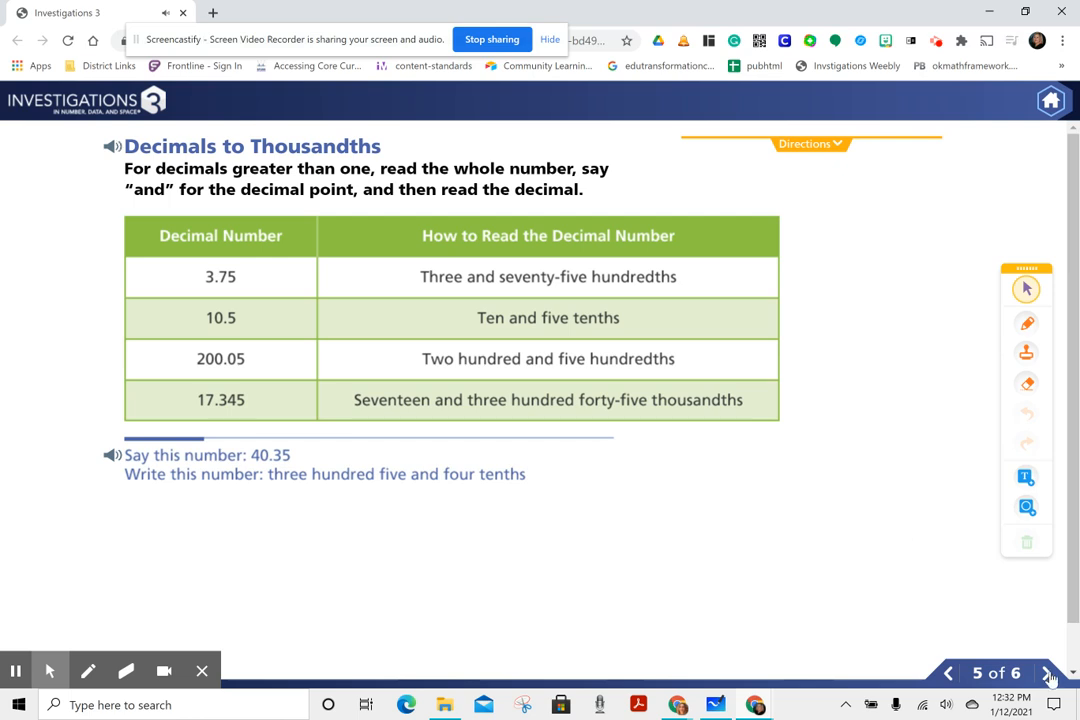
pyautogui.click(1048, 672)
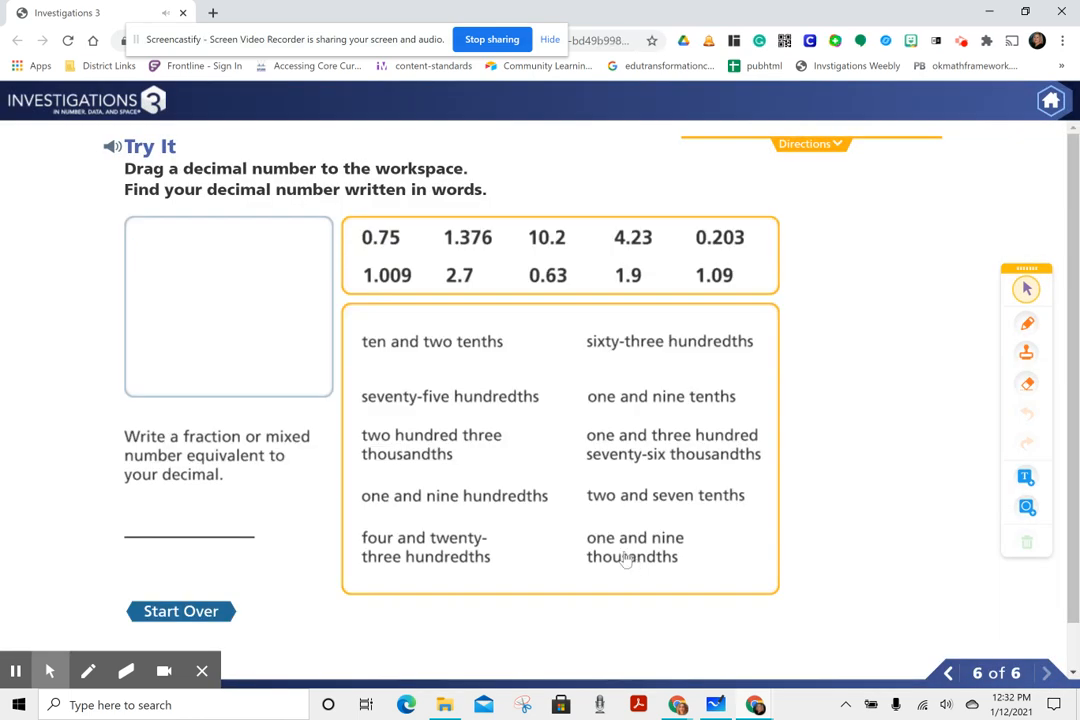